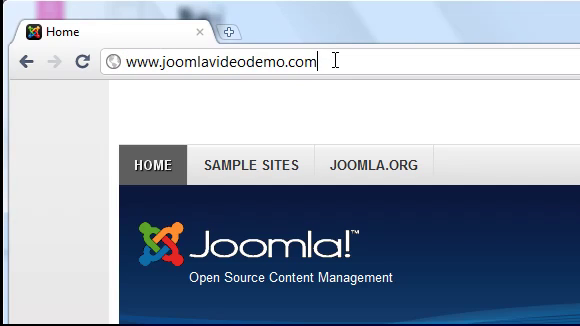
Step: Append /administrator to the demo site URL to reach the admin login page
{"action": "type", "text": "/ad"}
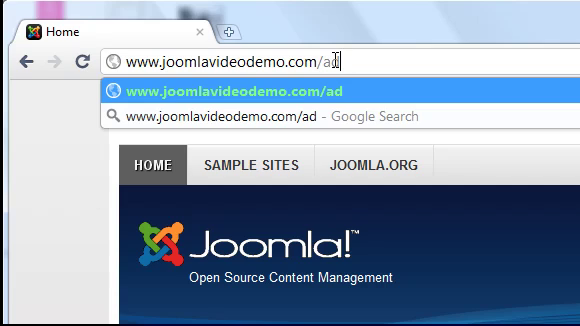
{"action": "type", "text": "minist"}
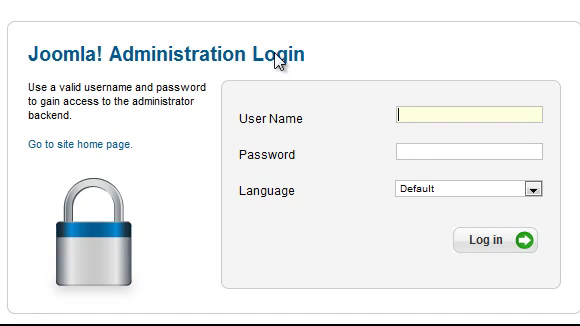
Step: Sign in as user 'bilpin' to reach the administration control panel
{"action": "type", "text": "bilpin"}
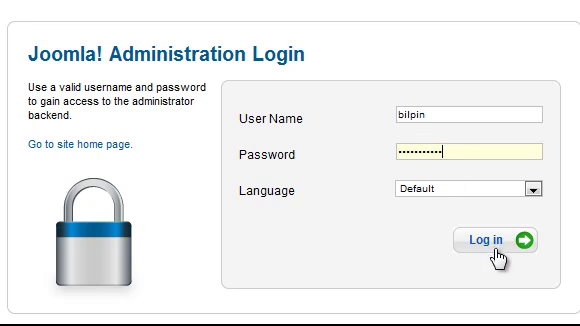
{"action": "left_click", "coordinate": [498, 240]}
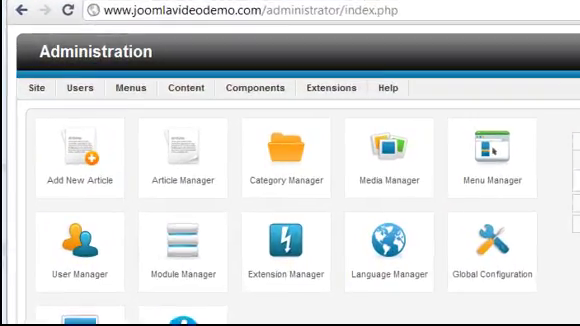
{"action": "left_click", "coordinate": [40, 96]}
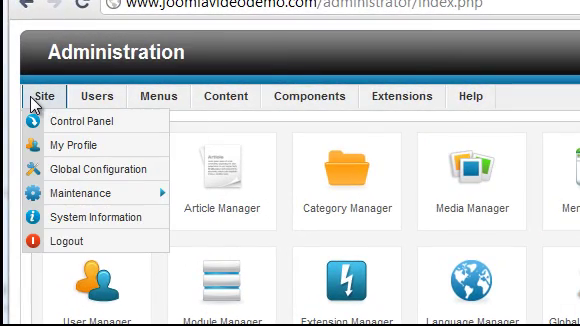
{"action": "mouse_move", "coordinate": [80, 122]}
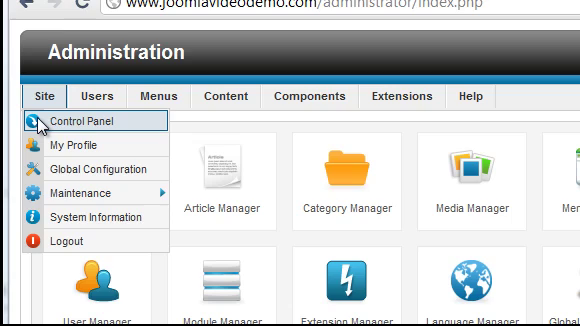
{"action": "left_click", "coordinate": [78, 118]}
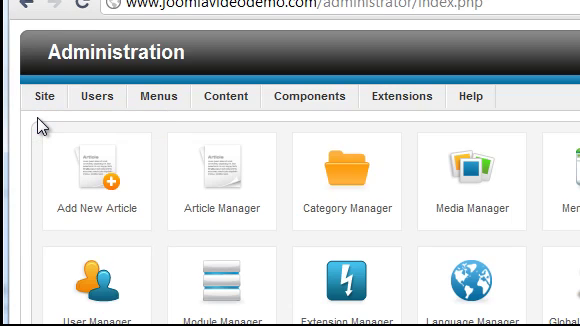
{"action": "left_click", "coordinate": [42, 96]}
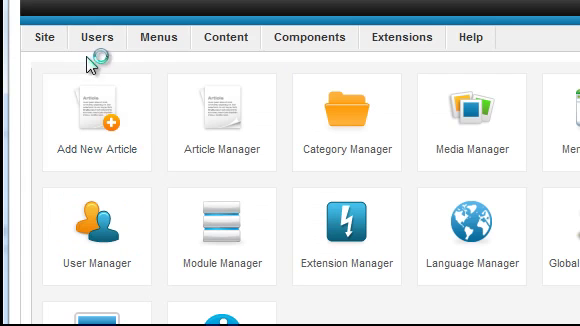
{"action": "left_click", "coordinate": [42, 36]}
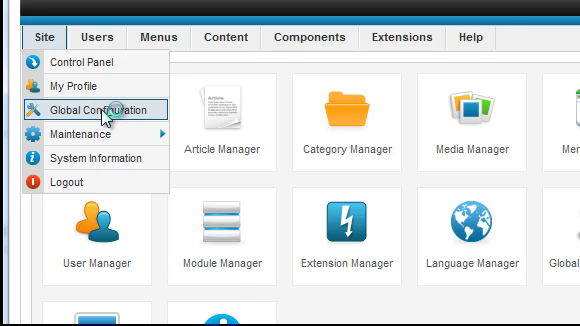
{"action": "left_click", "coordinate": [92, 104]}
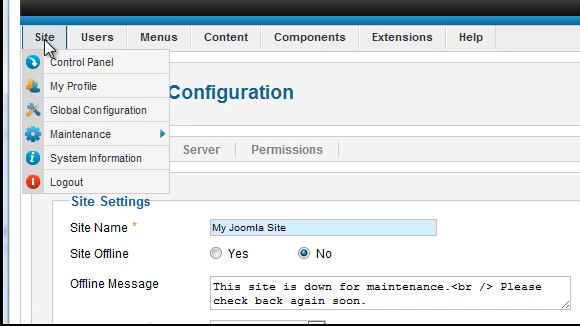
{"action": "mouse_move", "coordinate": [90, 128]}
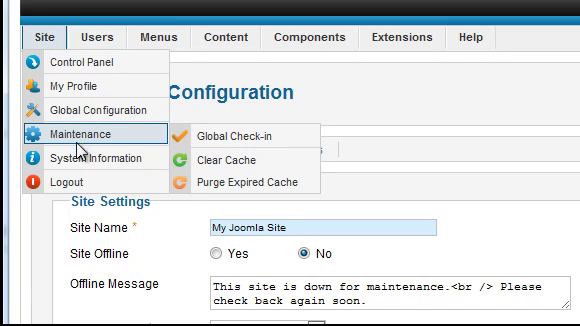
{"action": "mouse_move", "coordinate": [86, 160]}
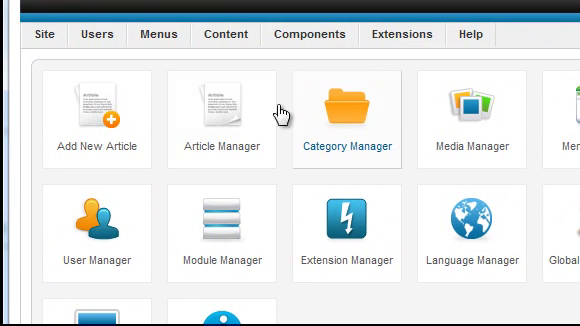
Step: Browse the Users and Content menus, then list the site menus including Main Menu and Fruit Shop
{"action": "left_click", "coordinate": [84, 34]}
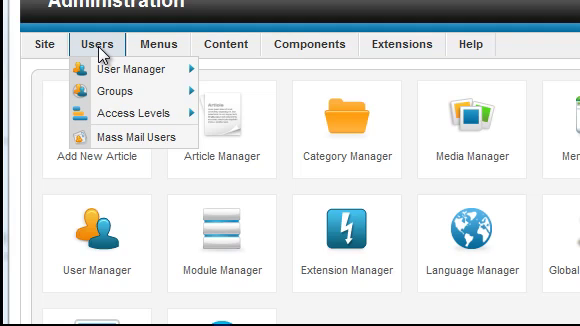
{"action": "left_click", "coordinate": [160, 44]}
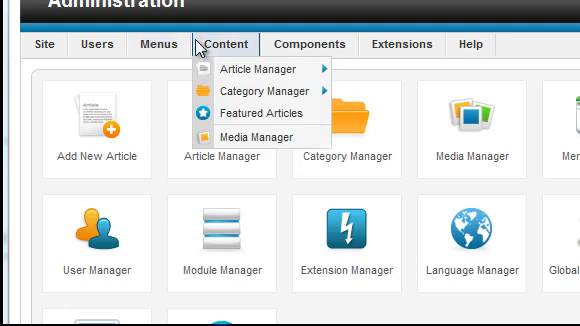
{"action": "left_click", "coordinate": [156, 44]}
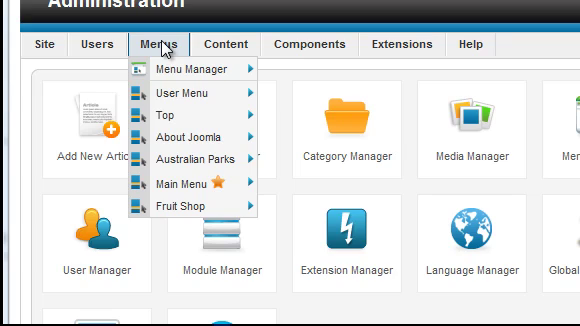
Step: Browse the Content and Components menus, then view the Last 5 Logged-in Users showing Super User
{"action": "left_click", "coordinate": [224, 44]}
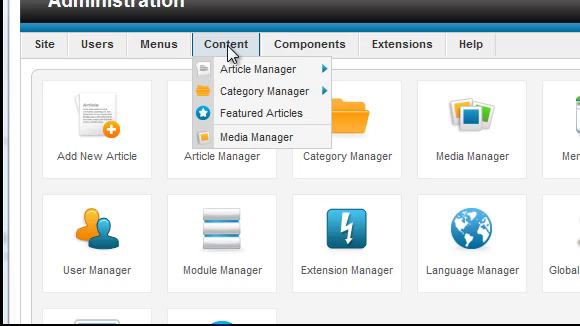
{"action": "left_click", "coordinate": [312, 44]}
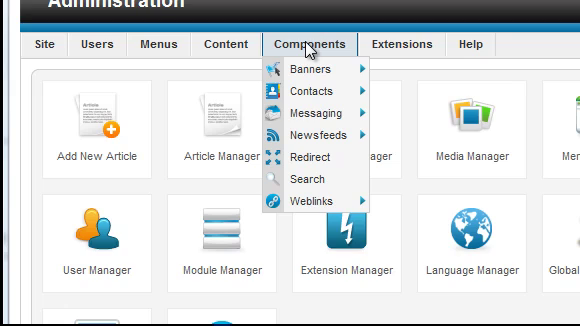
{"action": "left_click", "coordinate": [400, 44]}
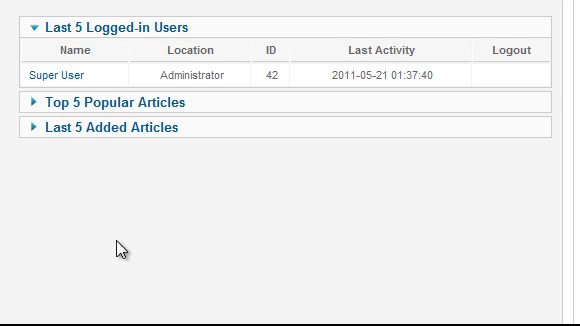
Step: Collapse the Last 5 Logged-in Users box so all three info boxes are folded
{"action": "left_click", "coordinate": [34, 26]}
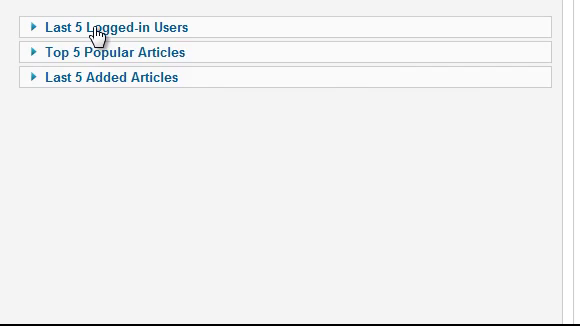
{"action": "left_click", "coordinate": [112, 26]}
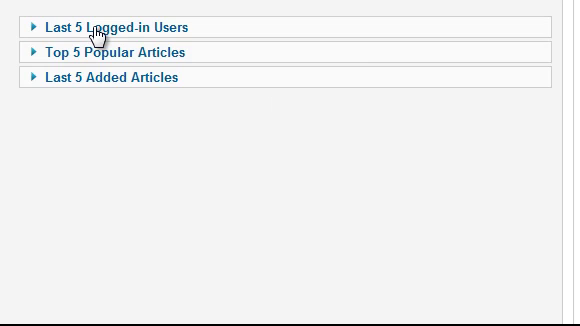
{"action": "mouse_move", "coordinate": [96, 56]}
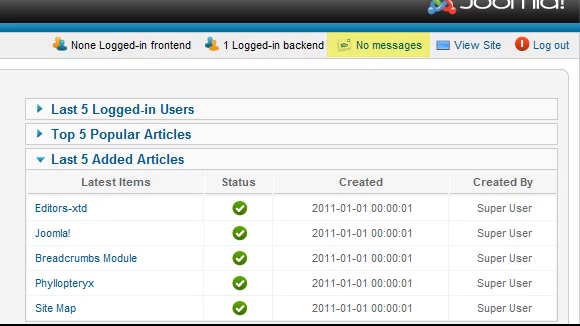
{"action": "mouse_move", "coordinate": [472, 48]}
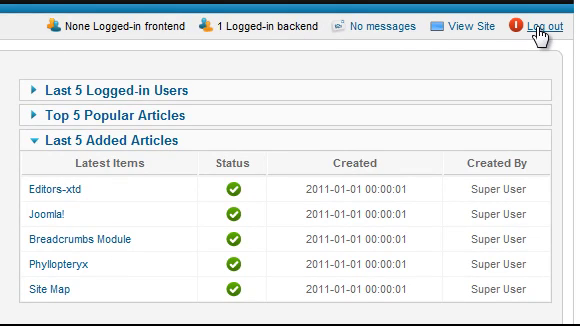
Step: Log out of the administrator and return to the login page
{"action": "left_click", "coordinate": [538, 18]}
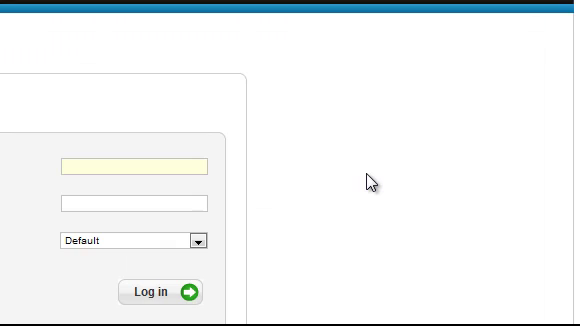